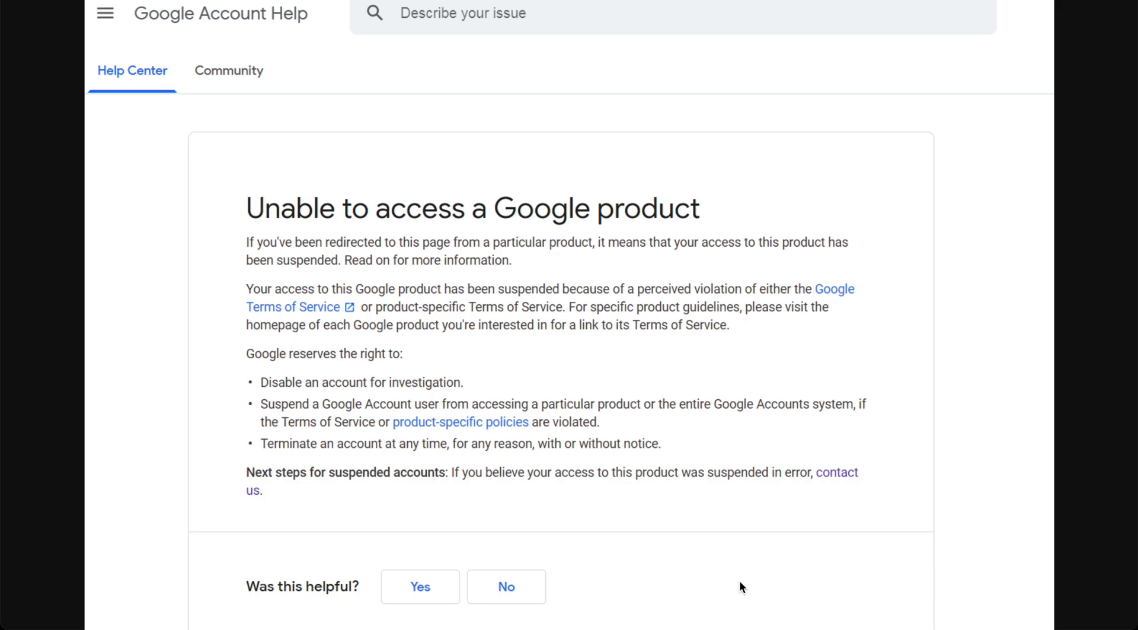
{"action": "mouse_move", "coordinate": [601, 227]}
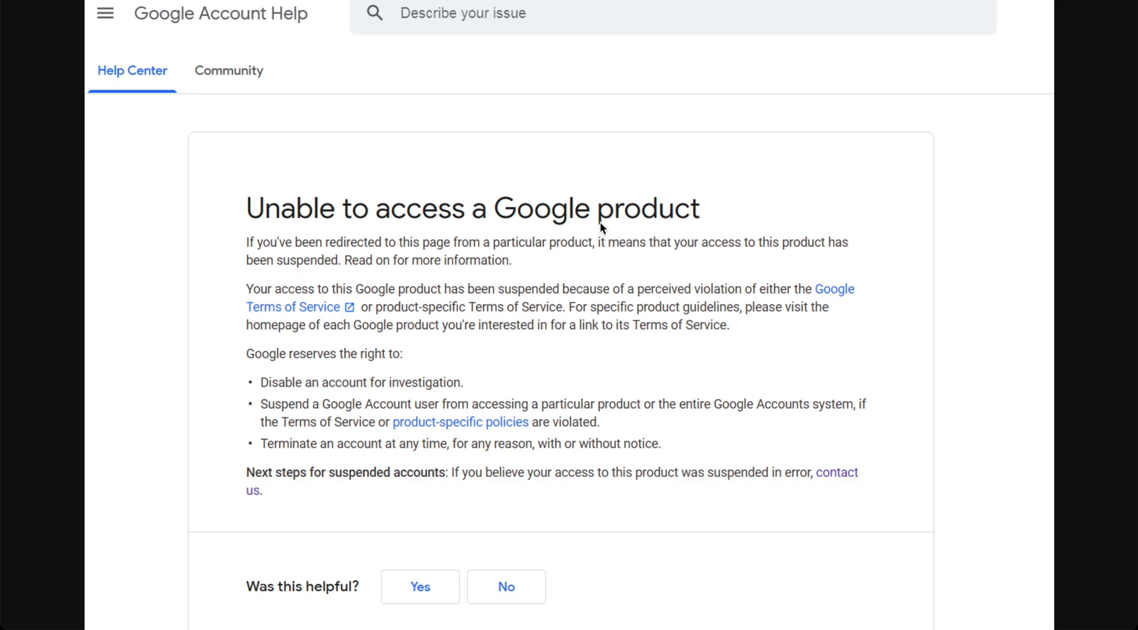
{"action": "mouse_move", "coordinate": [615, 195]}
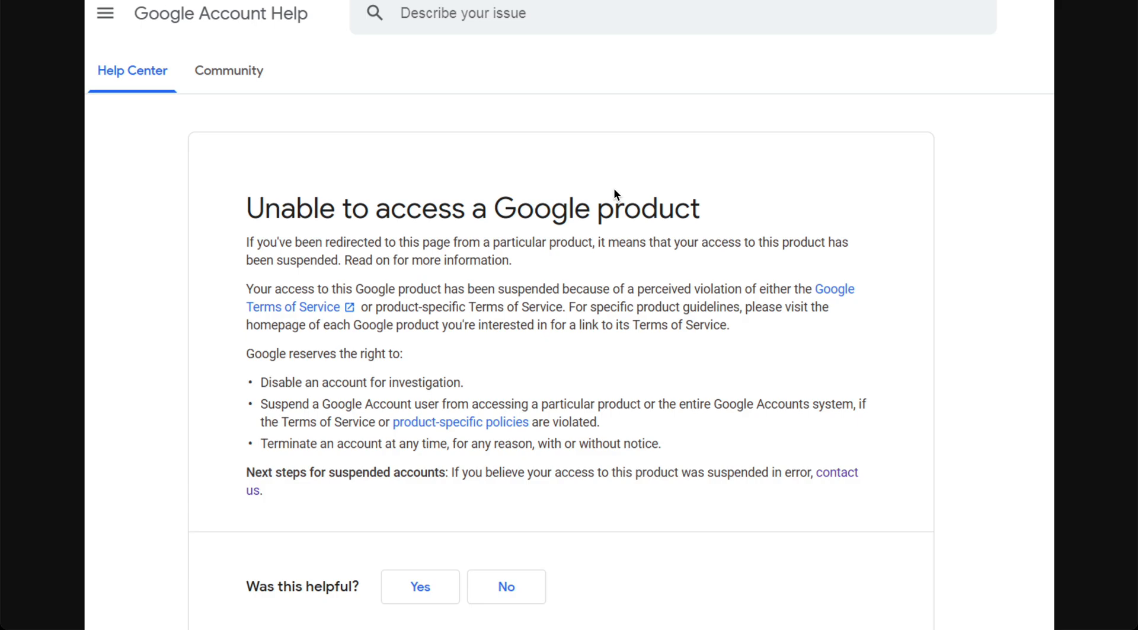
{"action": "mouse_move", "coordinate": [556, 159]}
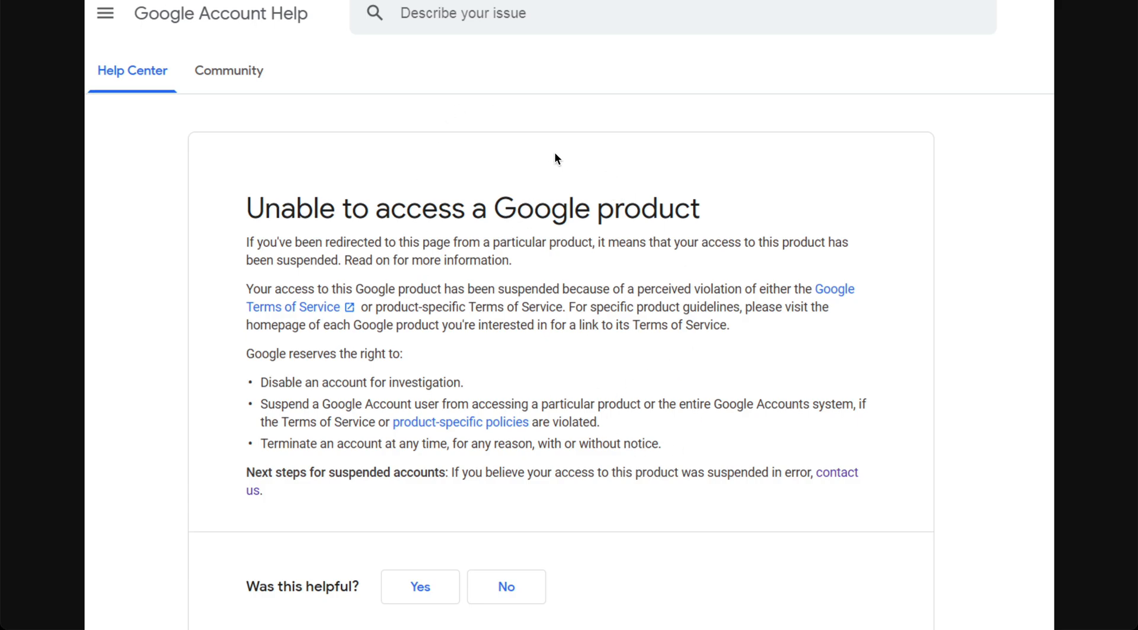
{"action": "mouse_move", "coordinate": [558, 153]}
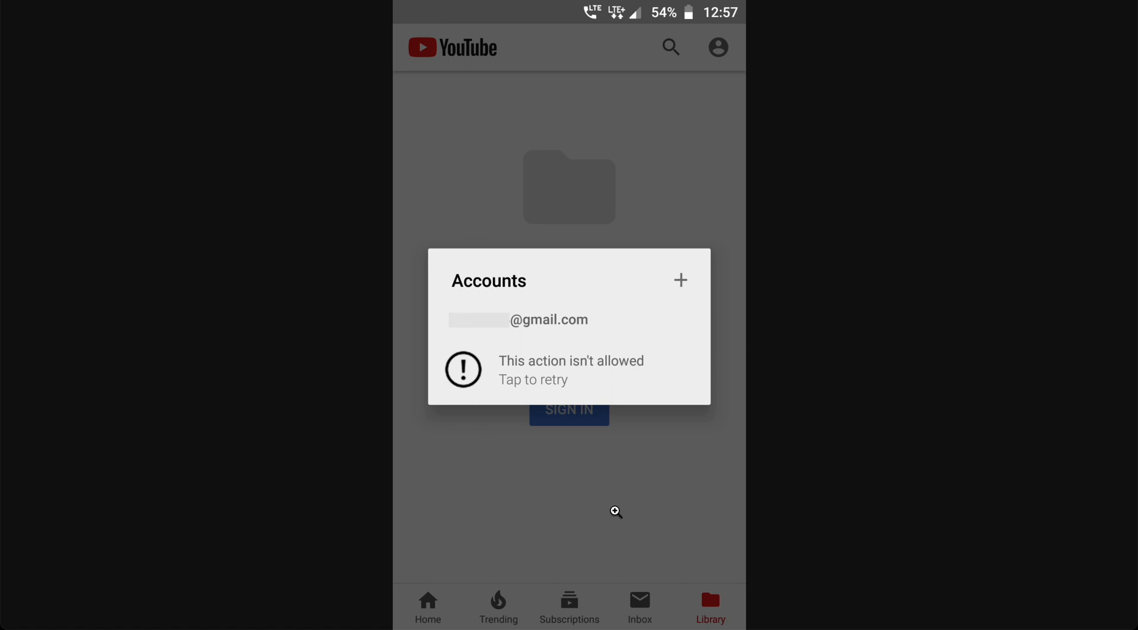
{"action": "mouse_move", "coordinate": [581, 460]}
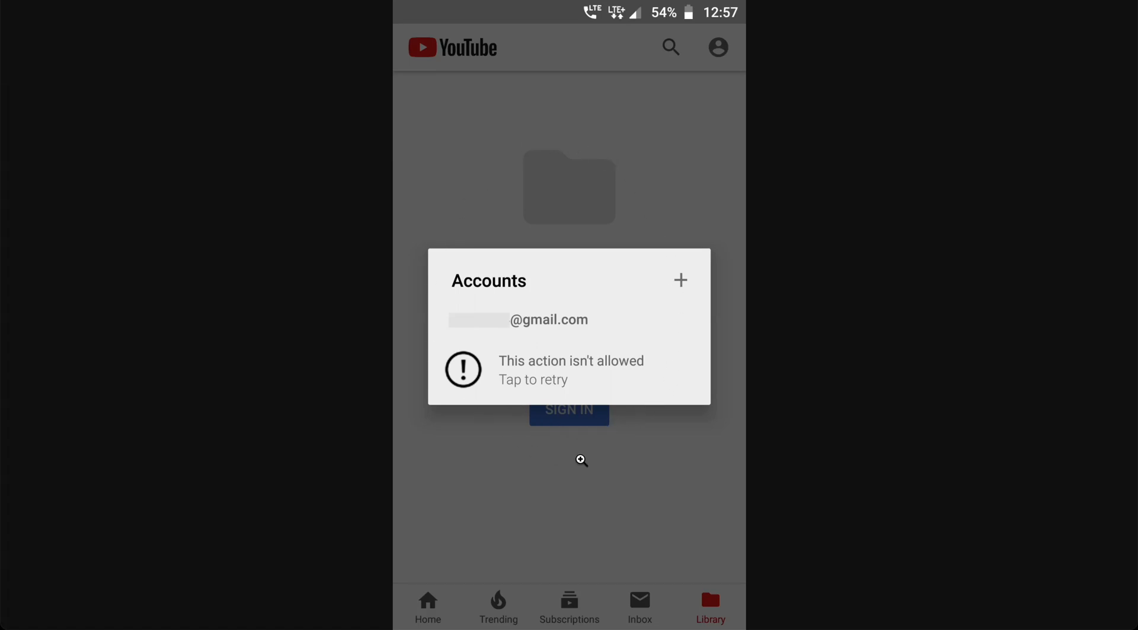
{"action": "mouse_move", "coordinate": [690, 369]}
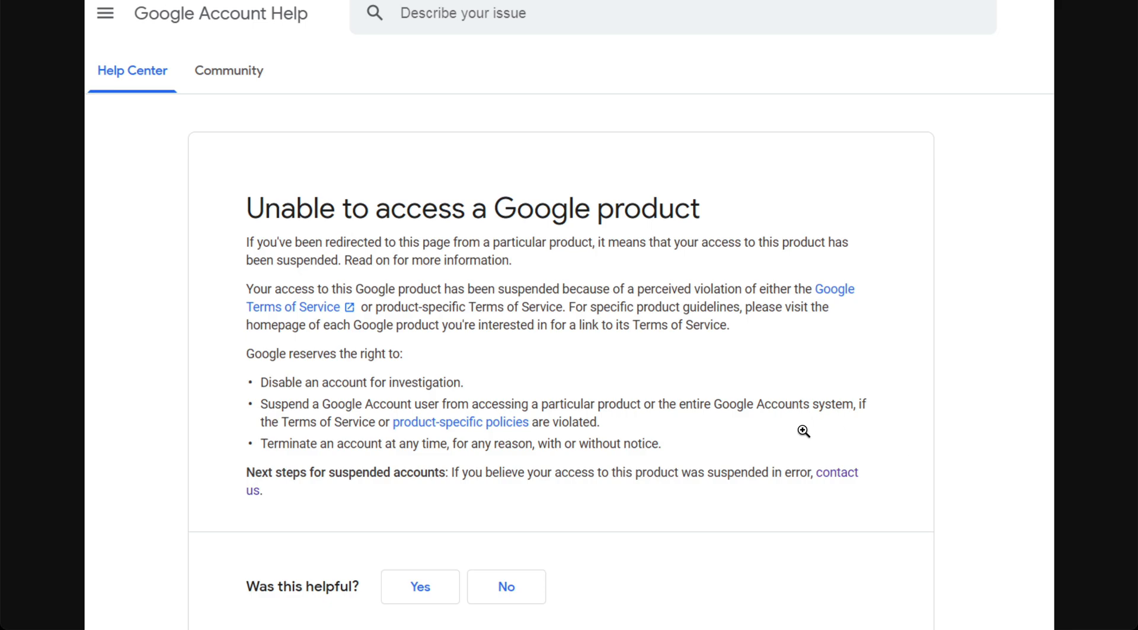
{"action": "mouse_move", "coordinate": [817, 460]}
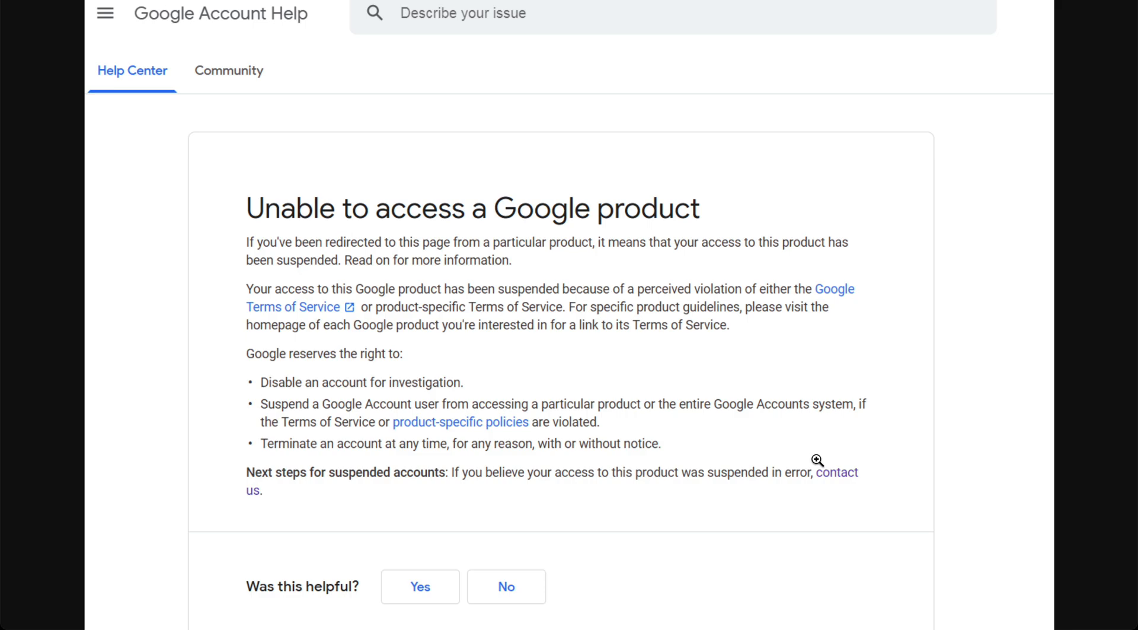
{"action": "mouse_move", "coordinate": [632, 379]}
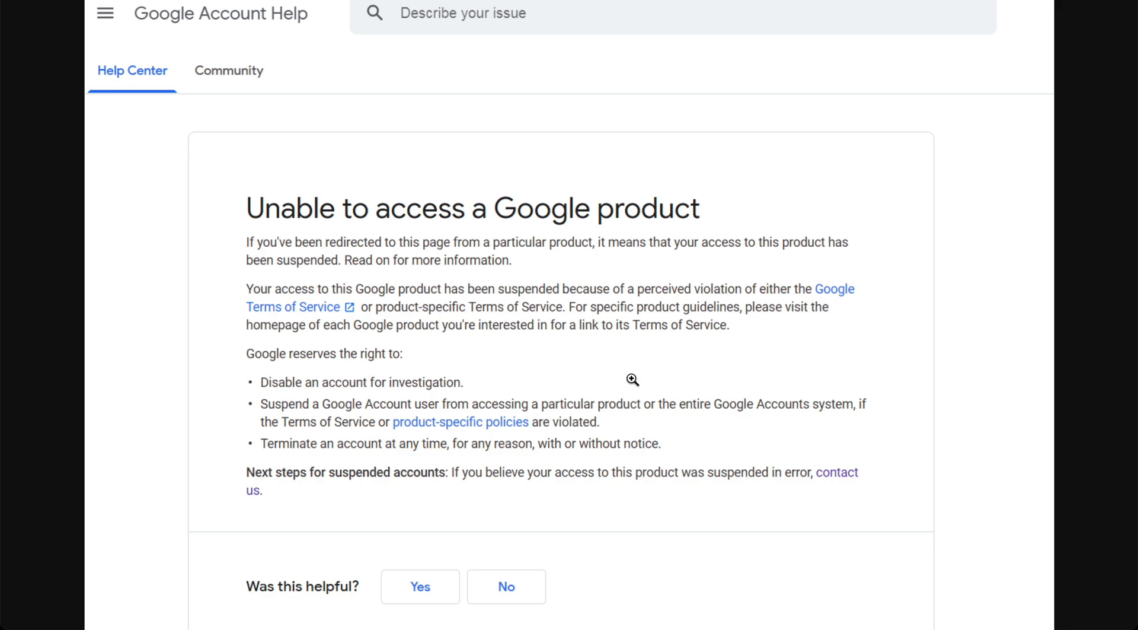
{"action": "mouse_move", "coordinate": [604, 393]}
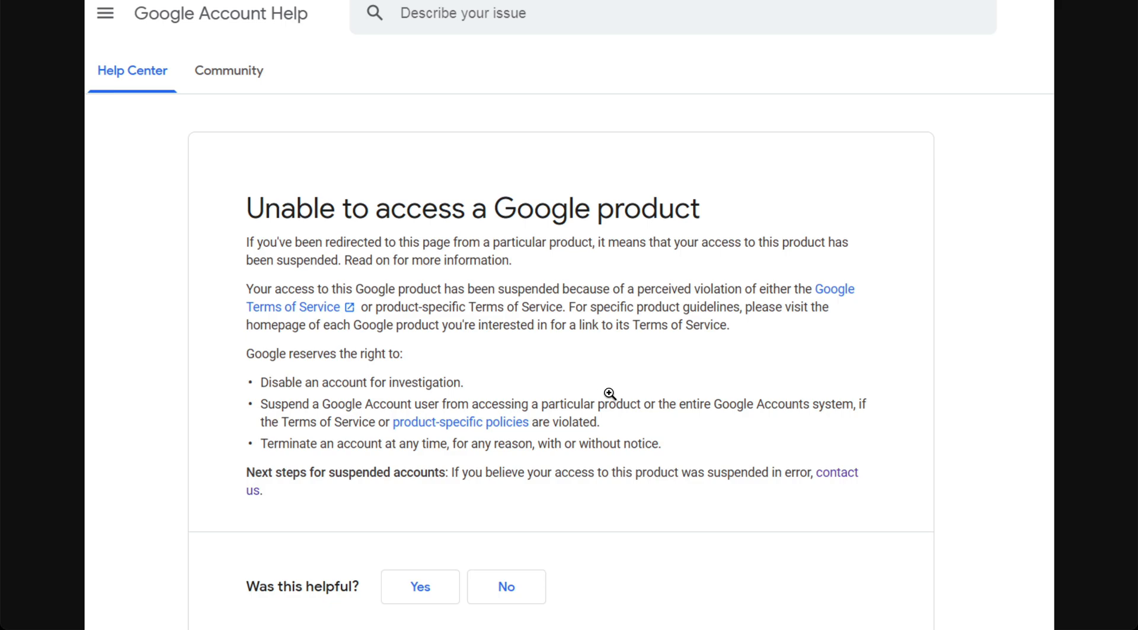
{"action": "mouse_move", "coordinate": [849, 488]}
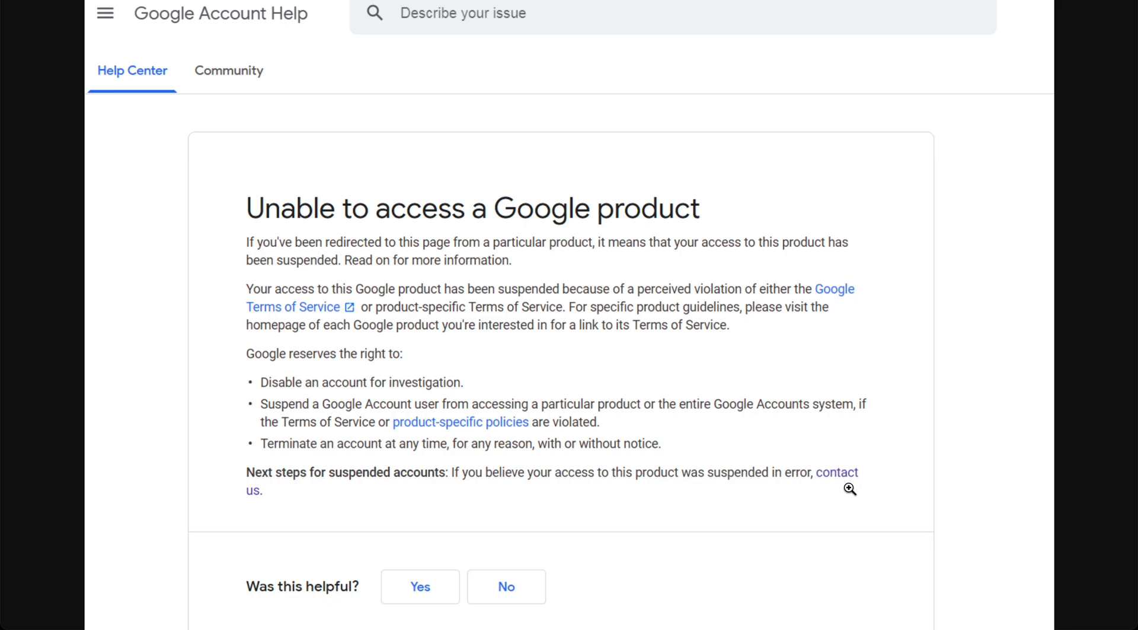
{"action": "mouse_move", "coordinate": [849, 486]}
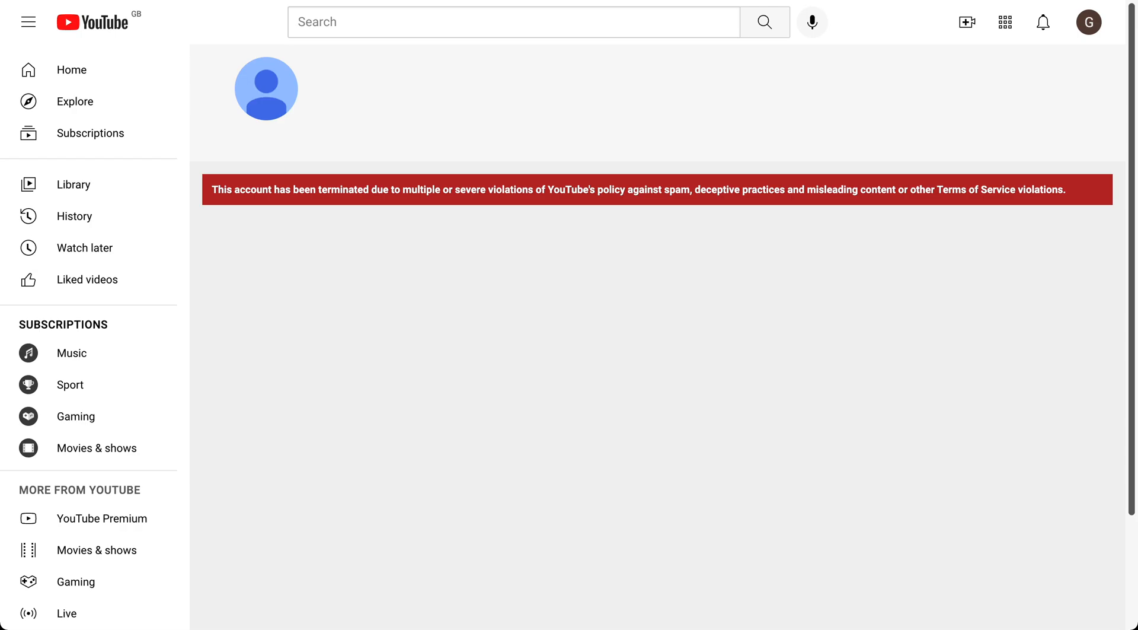
{"action": "mouse_move", "coordinate": [576, 114]}
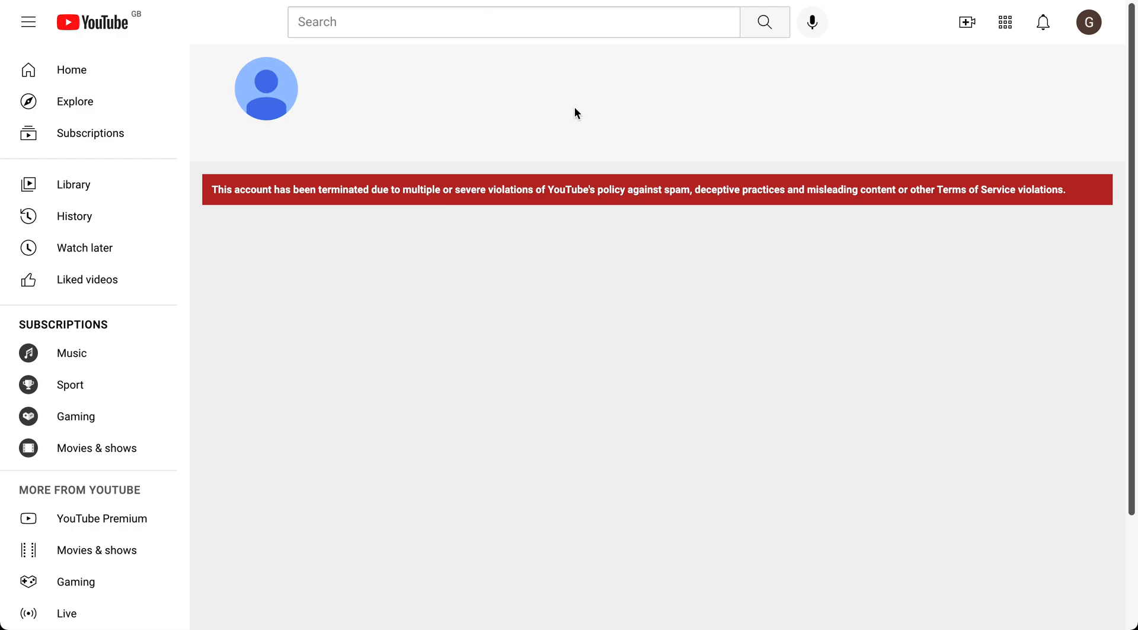
{"action": "mouse_move", "coordinate": [615, 246]}
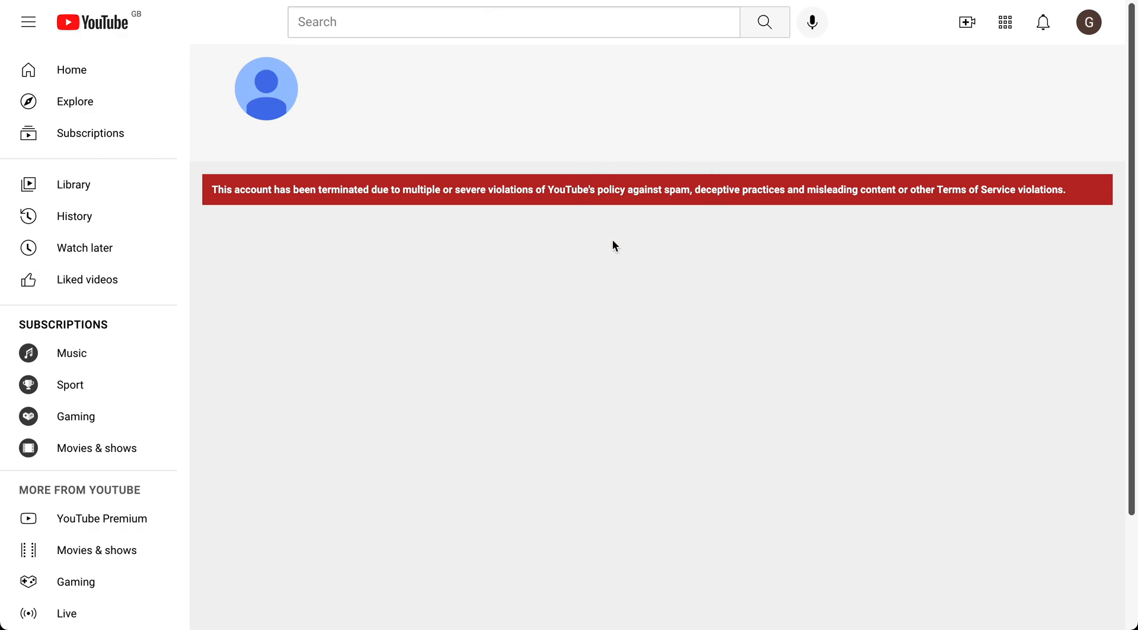
{"action": "mouse_move", "coordinate": [584, 185]}
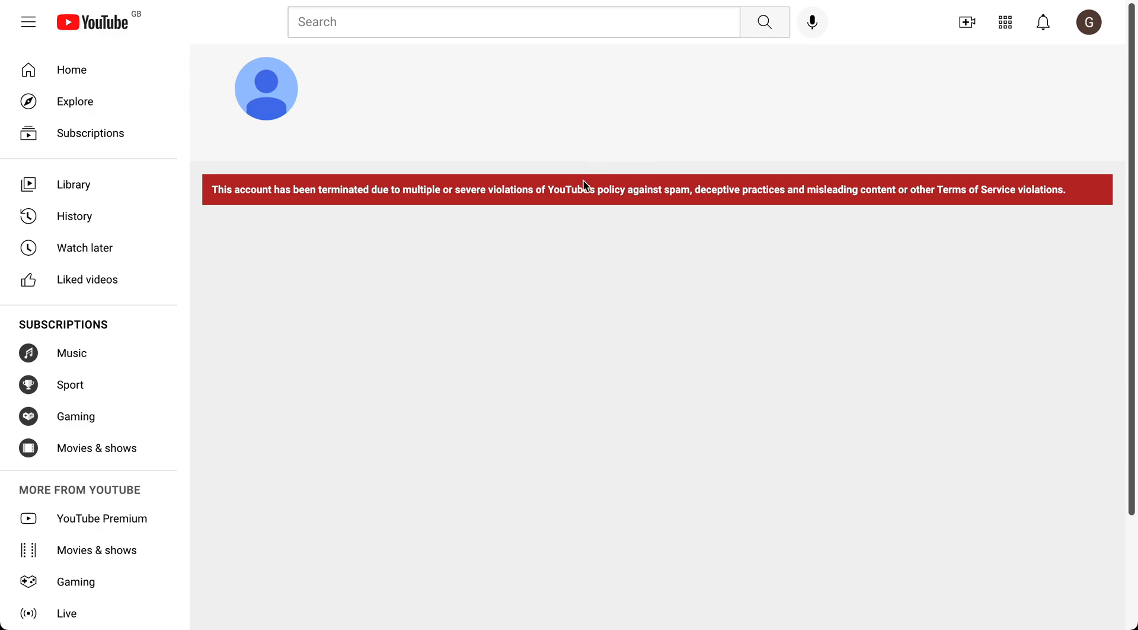
{"action": "mouse_move", "coordinate": [588, 247]}
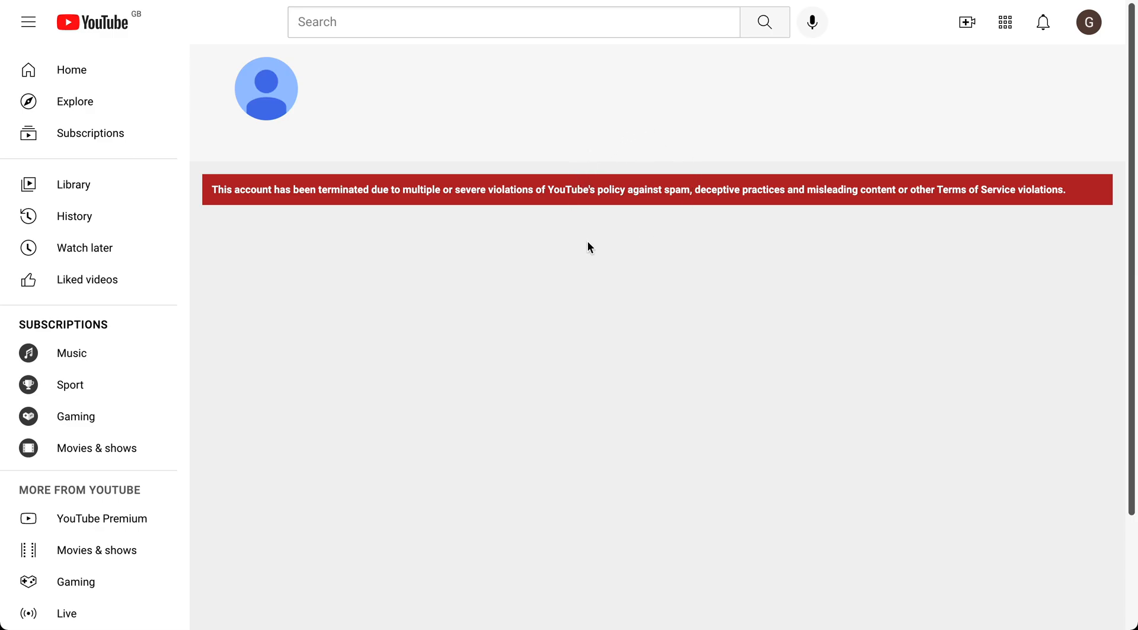
{"action": "mouse_move", "coordinate": [602, 250]}
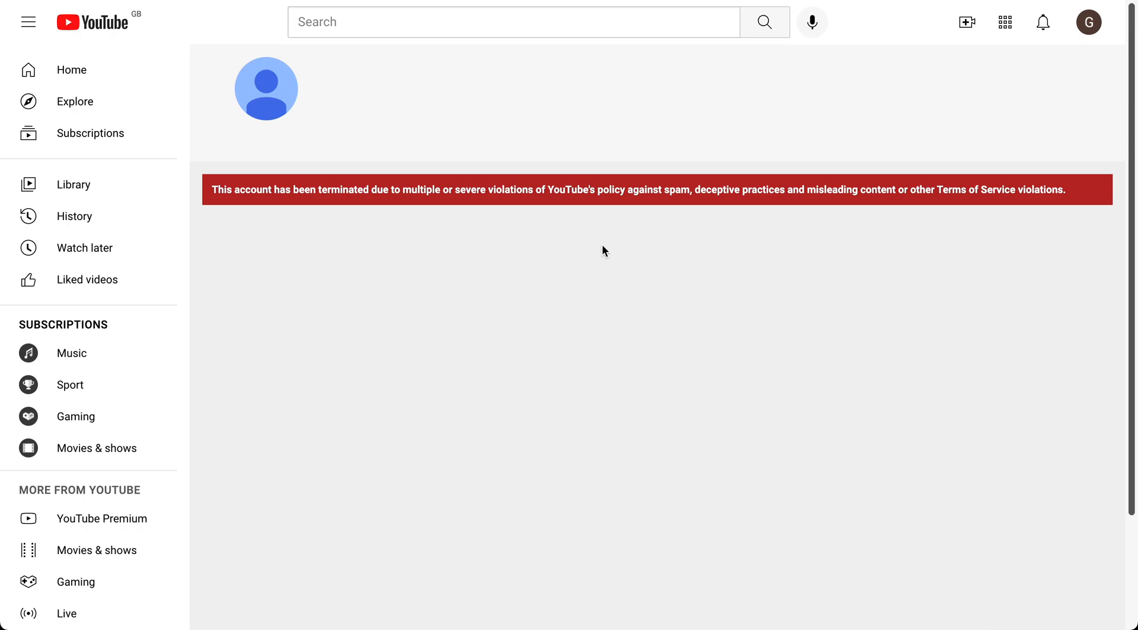
{"action": "mouse_move", "coordinate": [783, 211]}
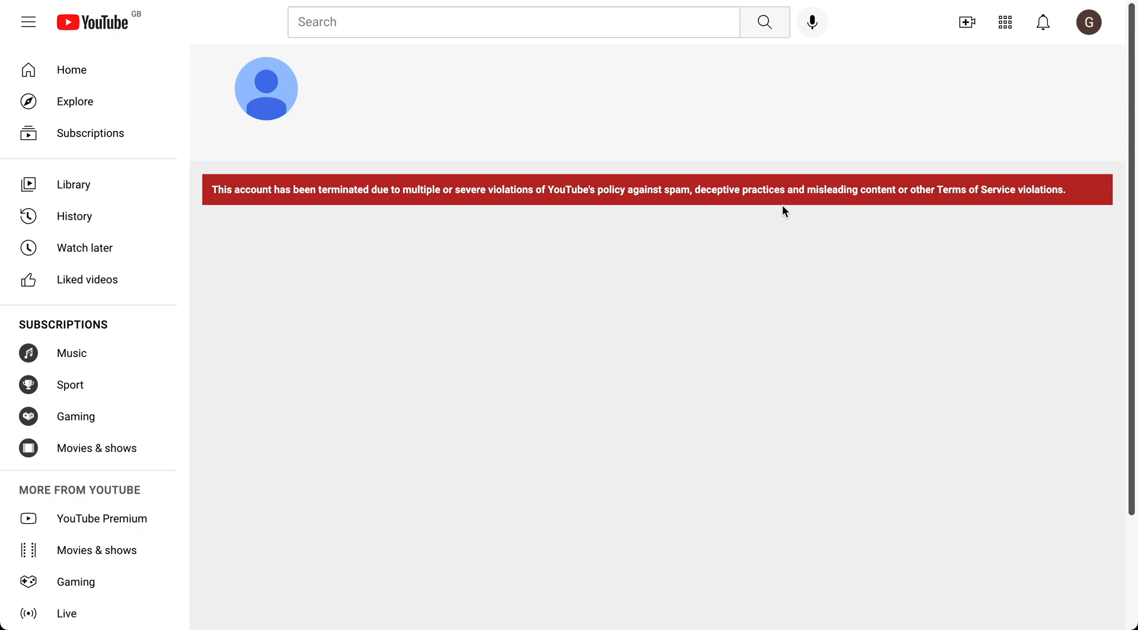
{"action": "mouse_move", "coordinate": [930, 192]}
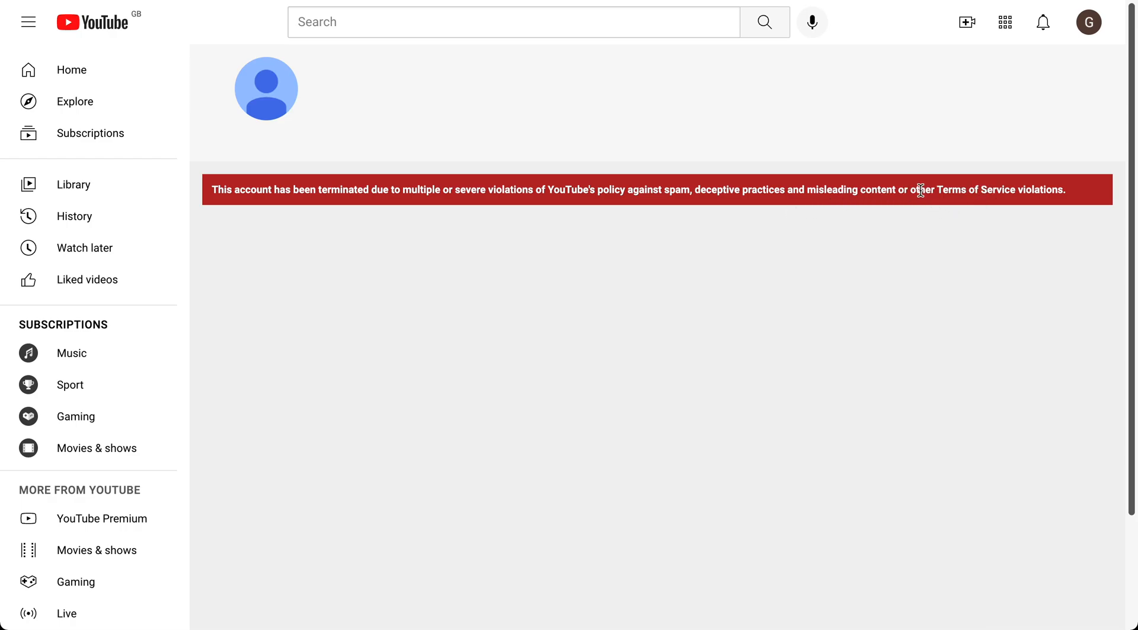
{"action": "mouse_move", "coordinate": [956, 163]}
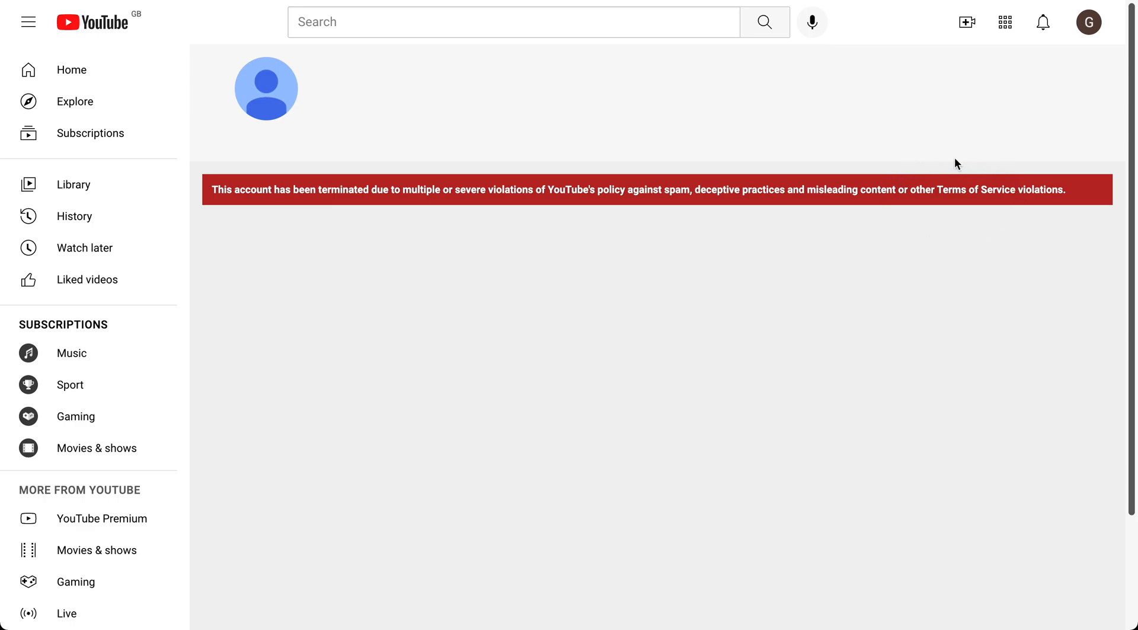
{"action": "mouse_move", "coordinate": [940, 156]}
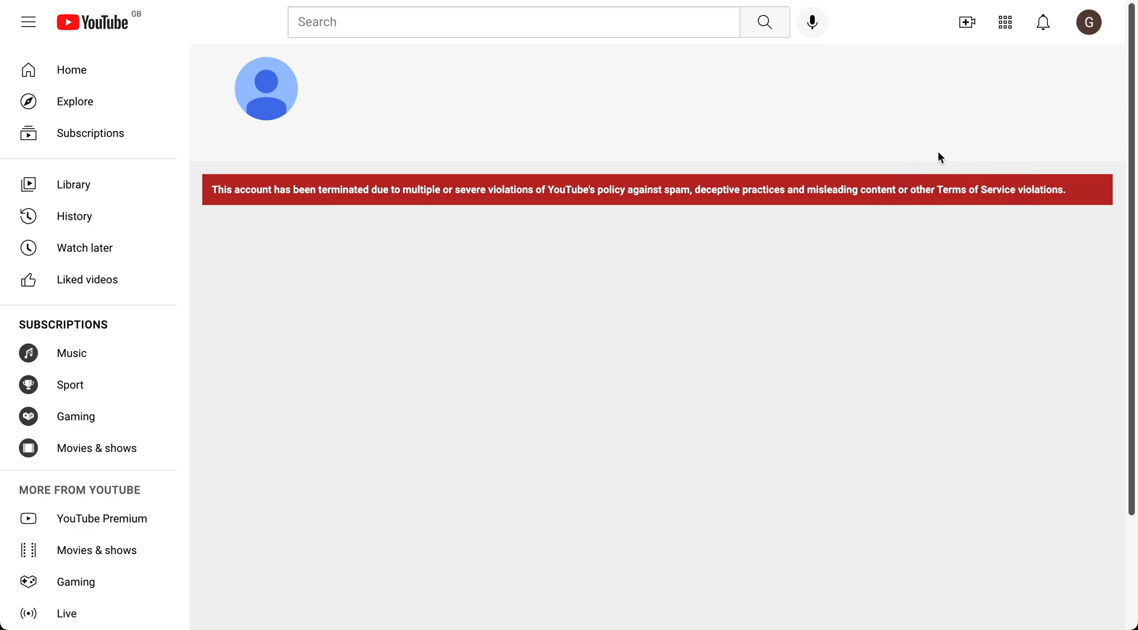
{"action": "mouse_move", "coordinate": [1024, 185]}
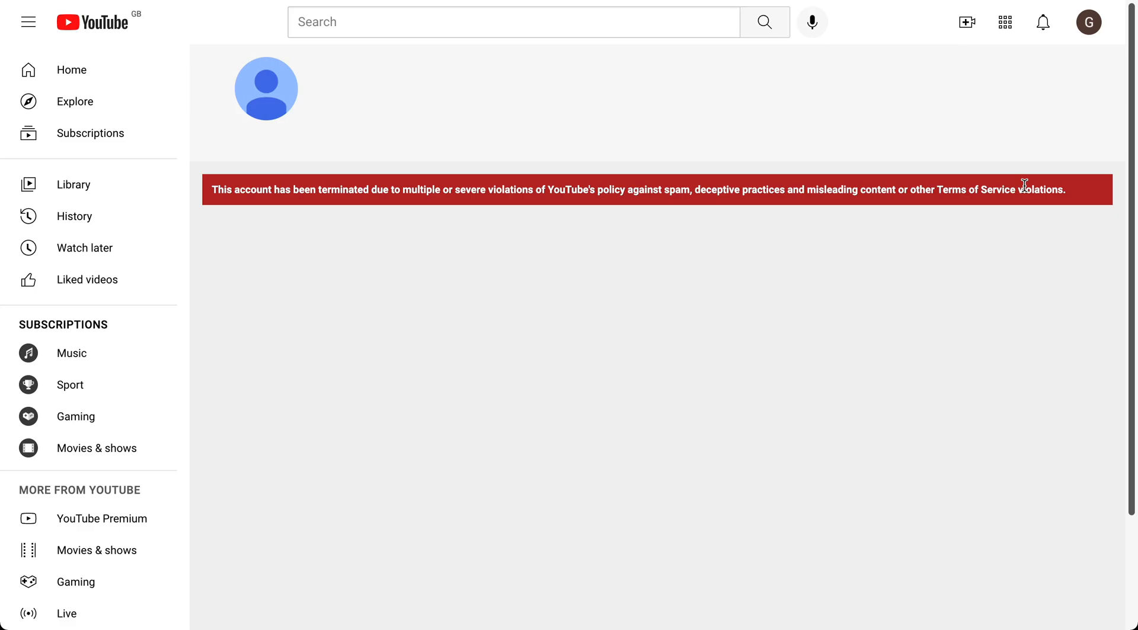
{"action": "mouse_move", "coordinate": [1006, 213]}
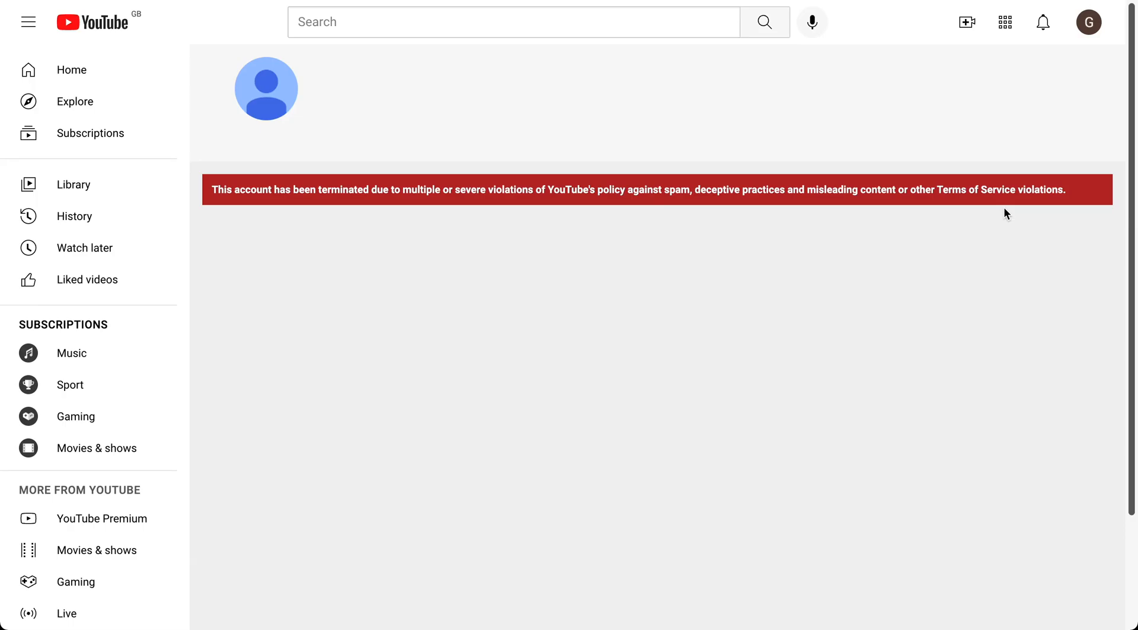
{"action": "mouse_move", "coordinate": [526, 204]}
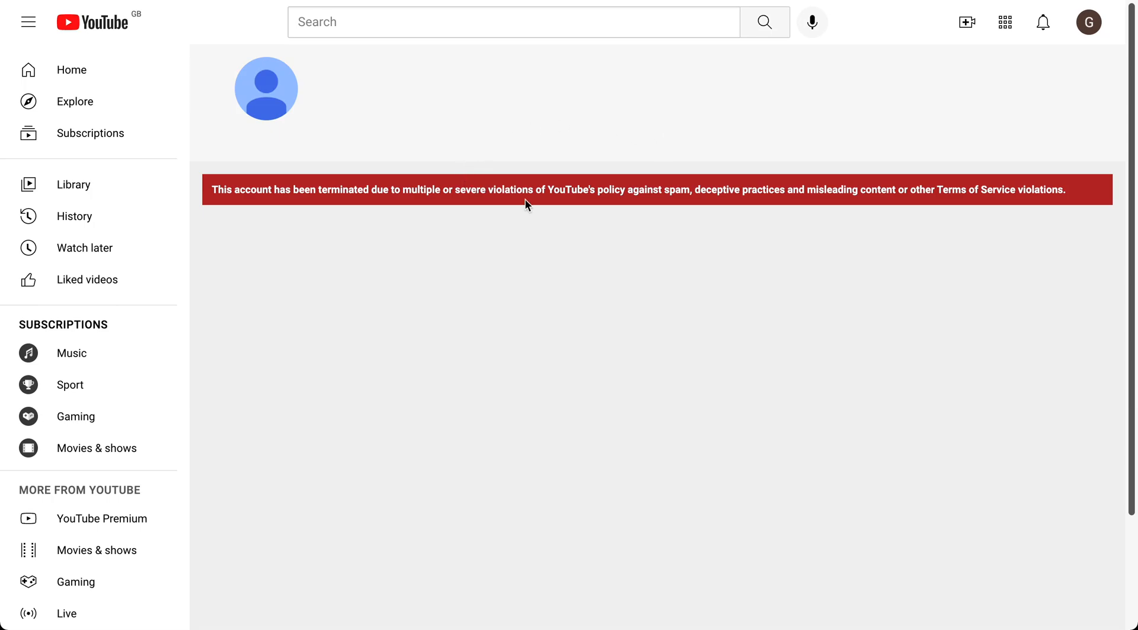
{"action": "mouse_move", "coordinate": [518, 218]}
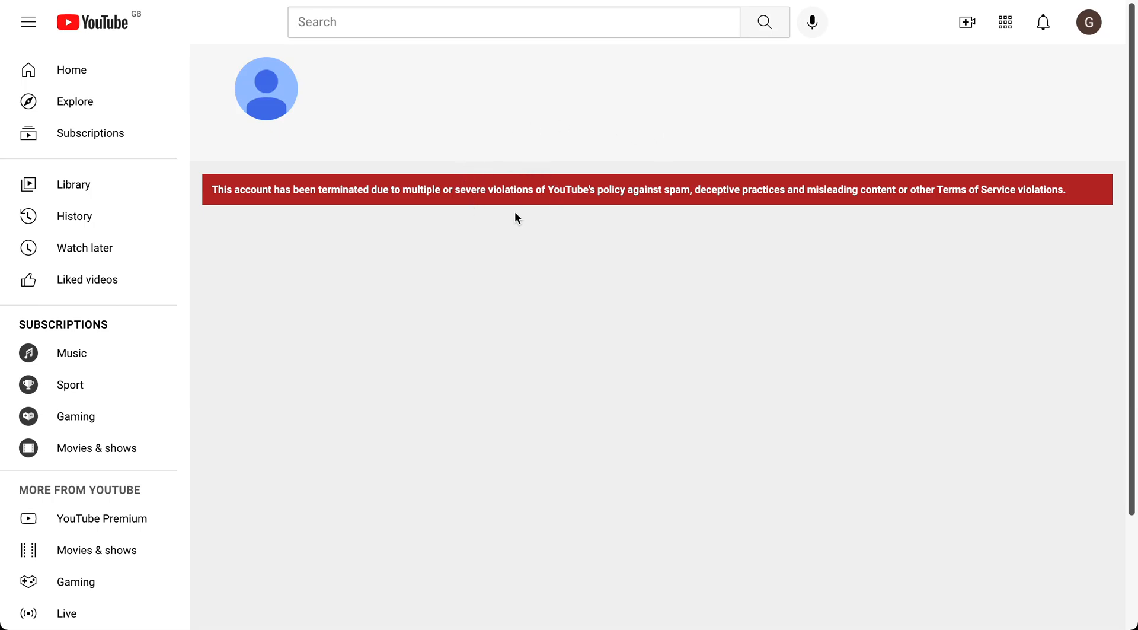
{"action": "mouse_move", "coordinate": [517, 219]}
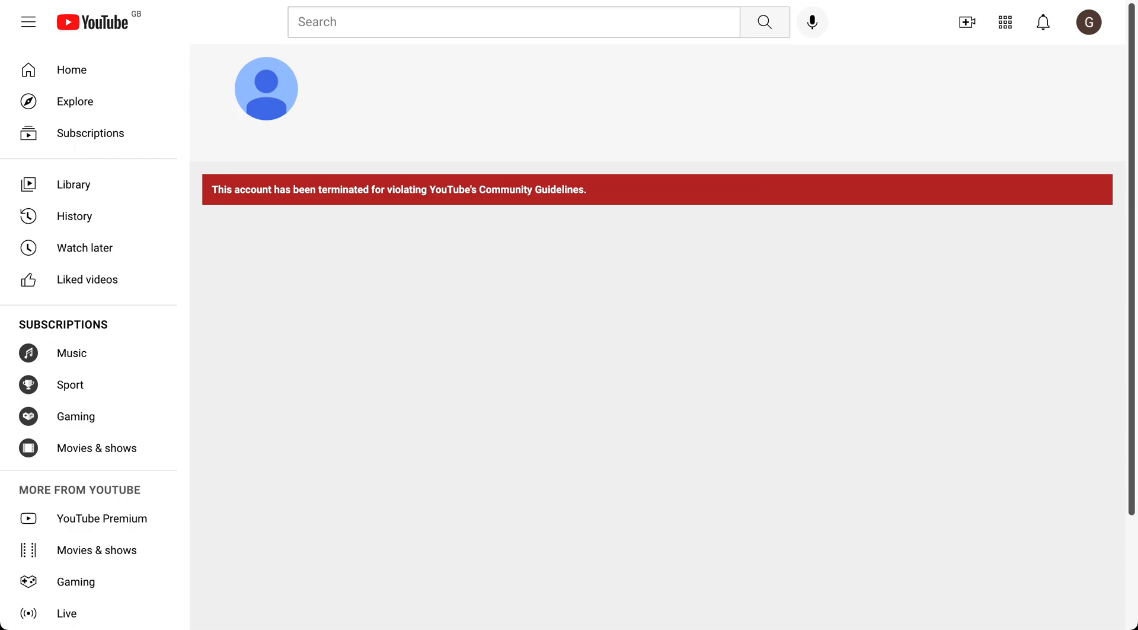
{"action": "mouse_move", "coordinate": [509, 153]}
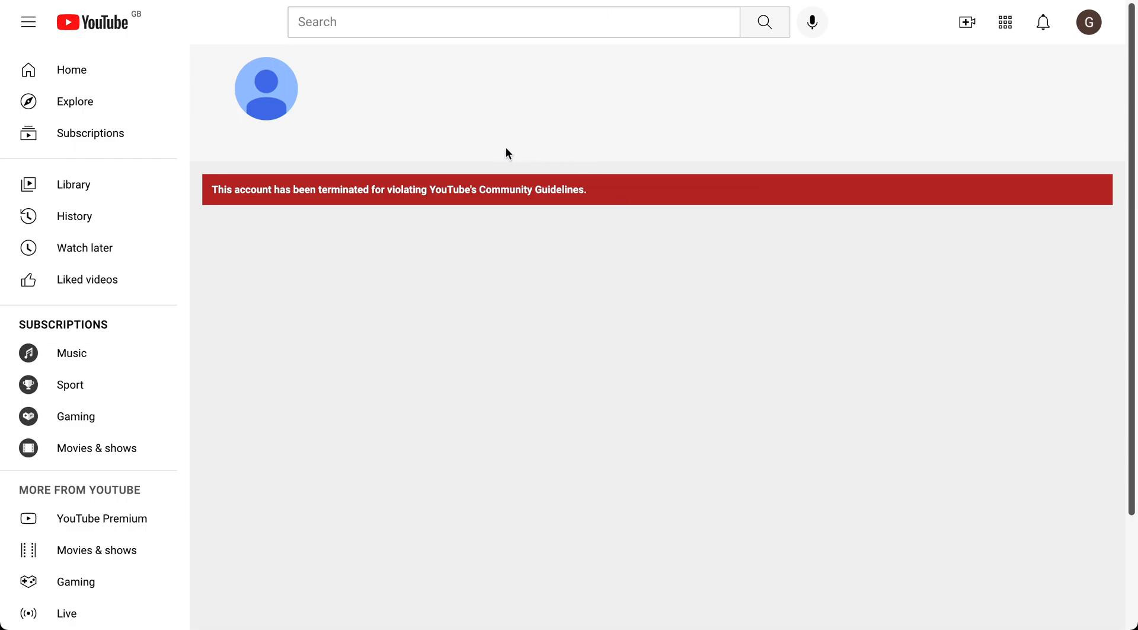
{"action": "mouse_move", "coordinate": [554, 254]}
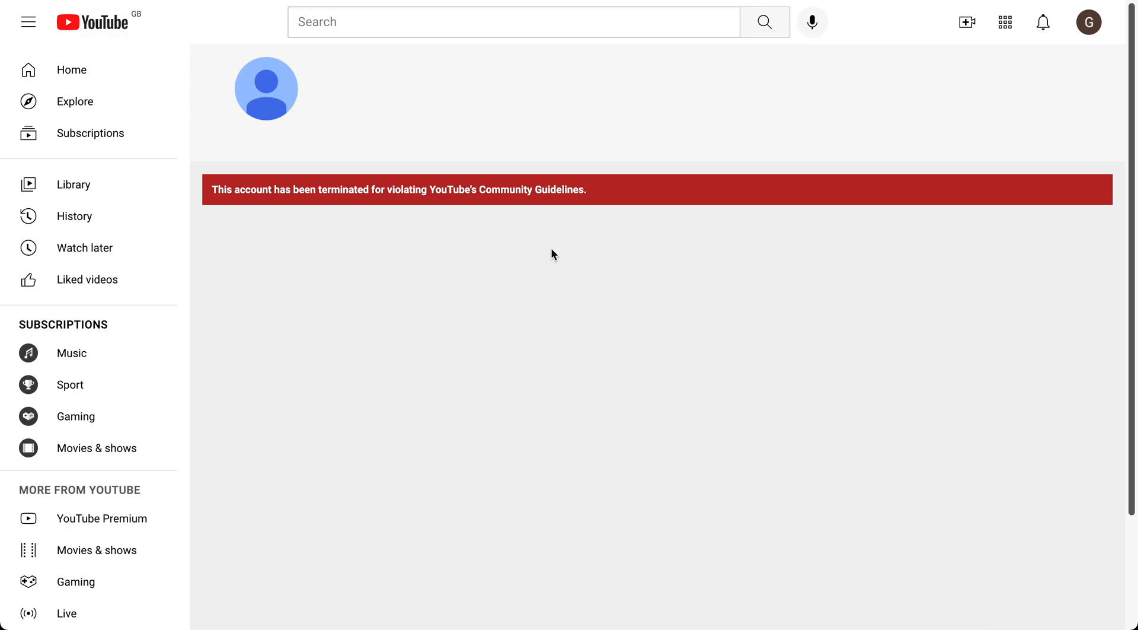
{"action": "mouse_move", "coordinate": [574, 233]}
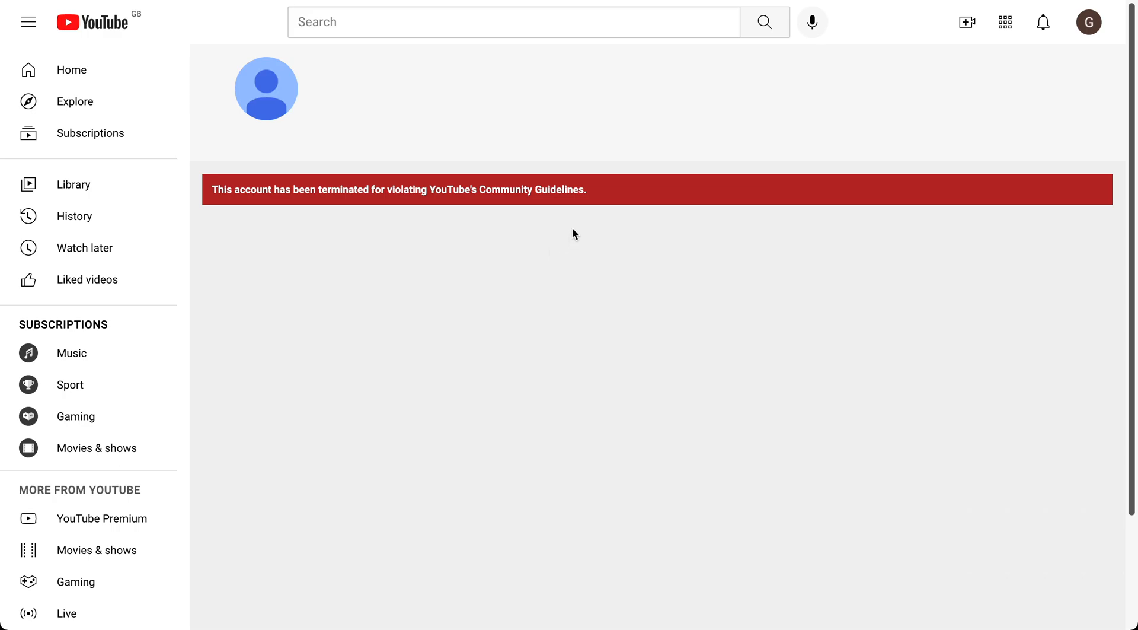
{"action": "mouse_move", "coordinate": [577, 202]}
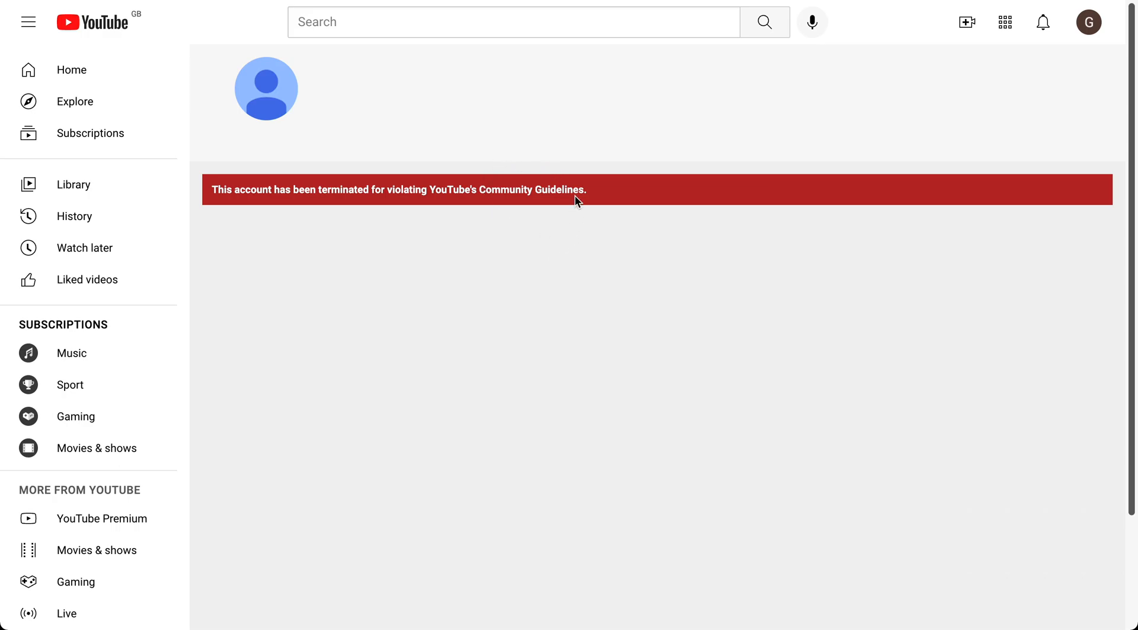
{"action": "mouse_move", "coordinate": [506, 232]}
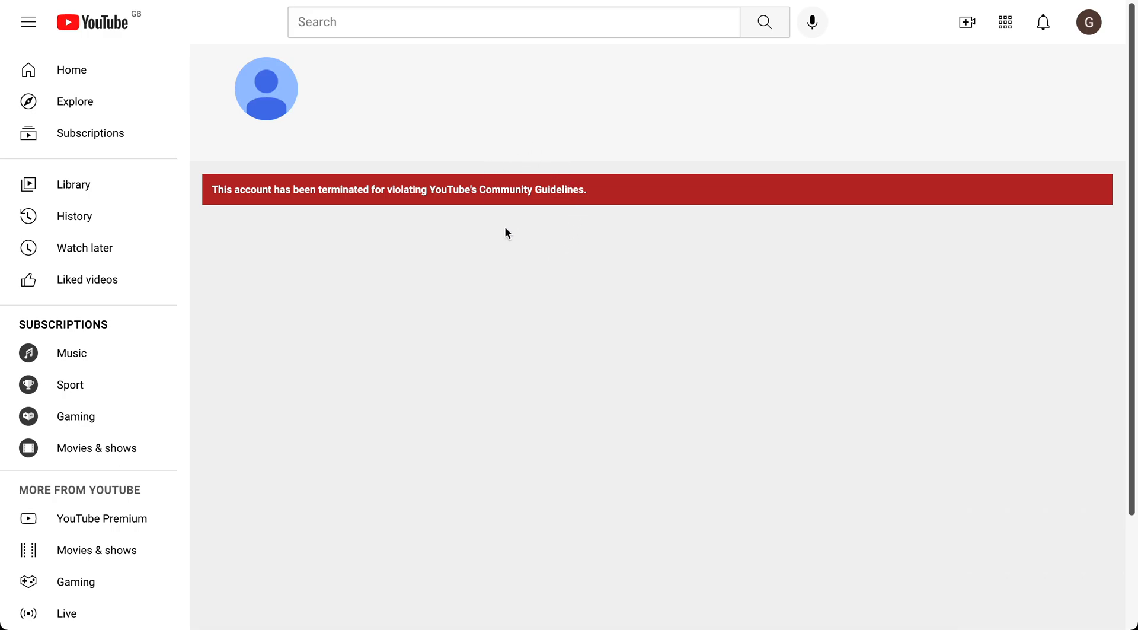
{"action": "mouse_move", "coordinate": [554, 237]}
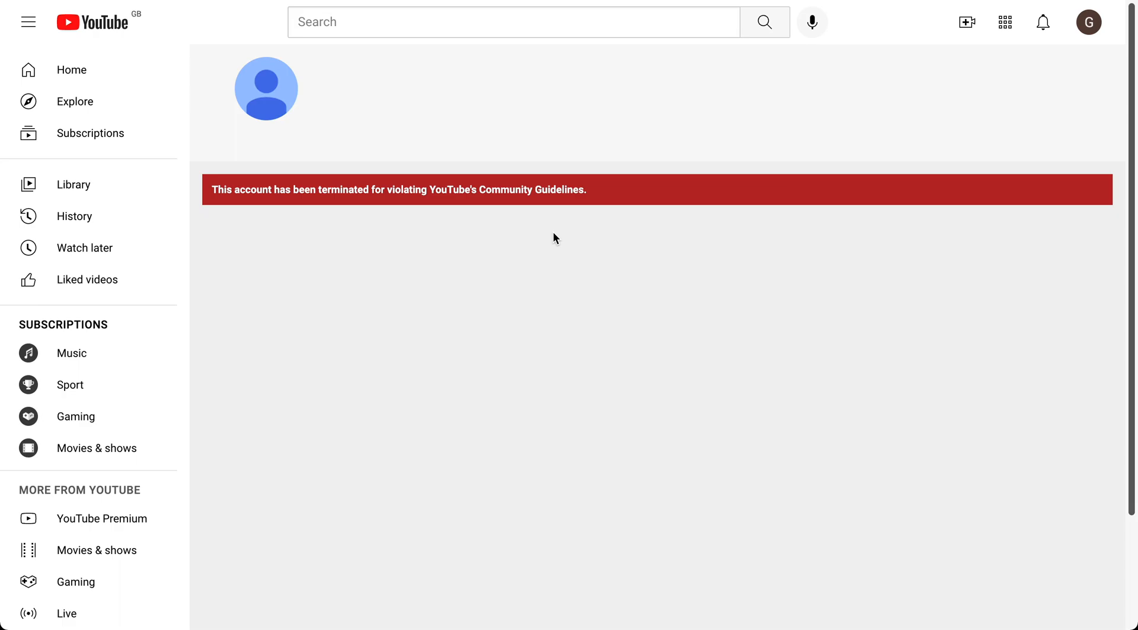
{"action": "mouse_move", "coordinate": [484, 179]}
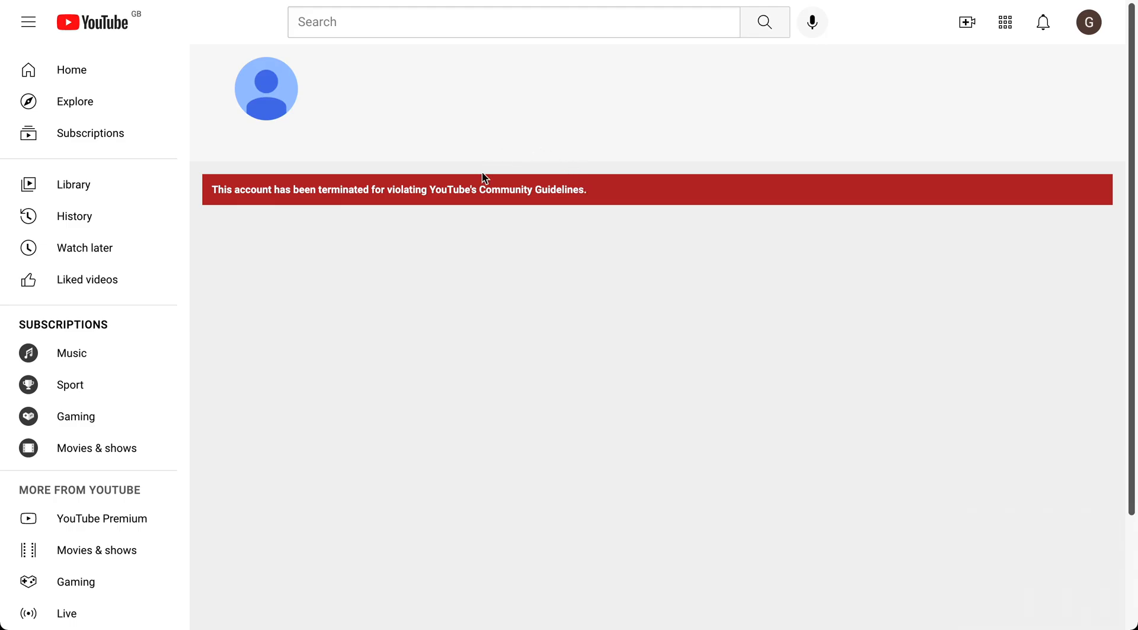
{"action": "mouse_move", "coordinate": [506, 250]}
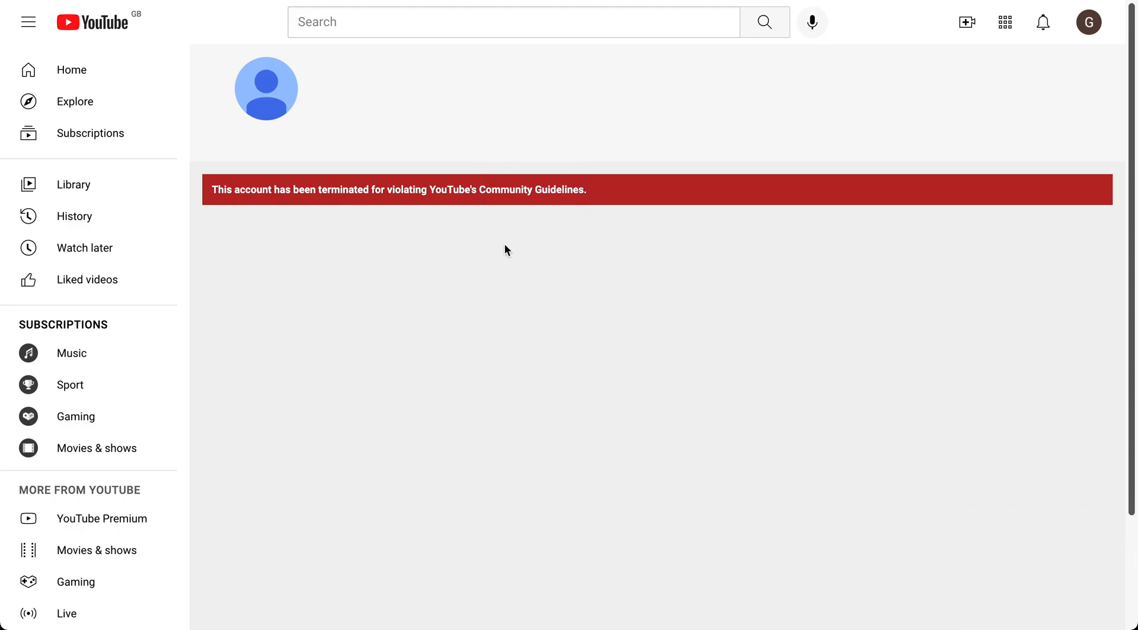
{"action": "mouse_move", "coordinate": [516, 145]}
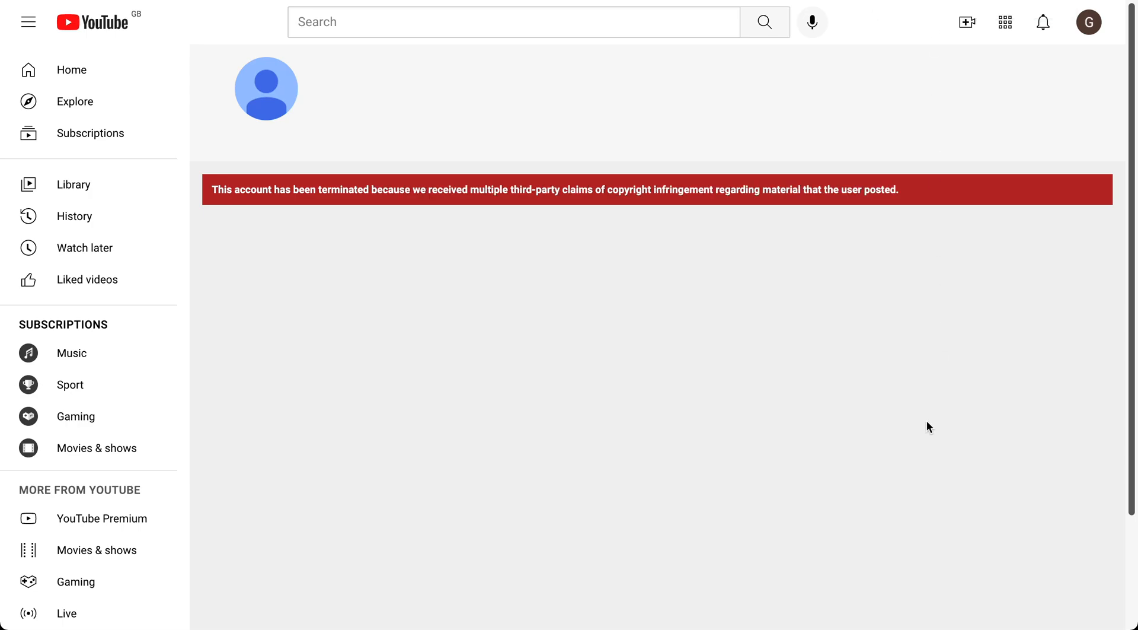
{"action": "mouse_move", "coordinate": [799, 454]}
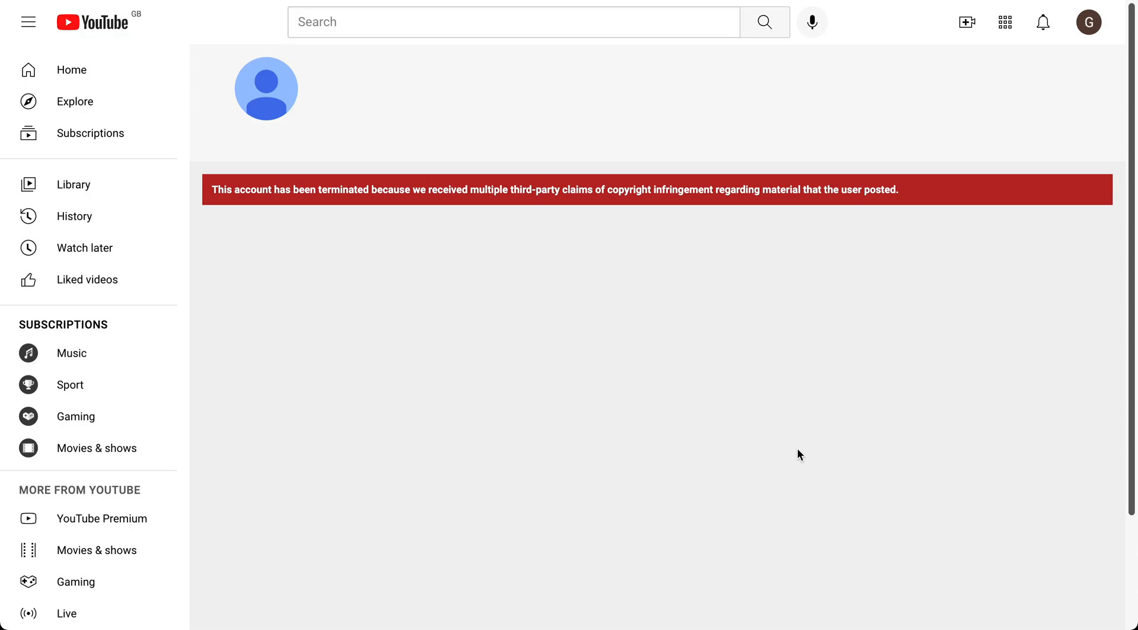
{"action": "mouse_move", "coordinate": [353, 96]}
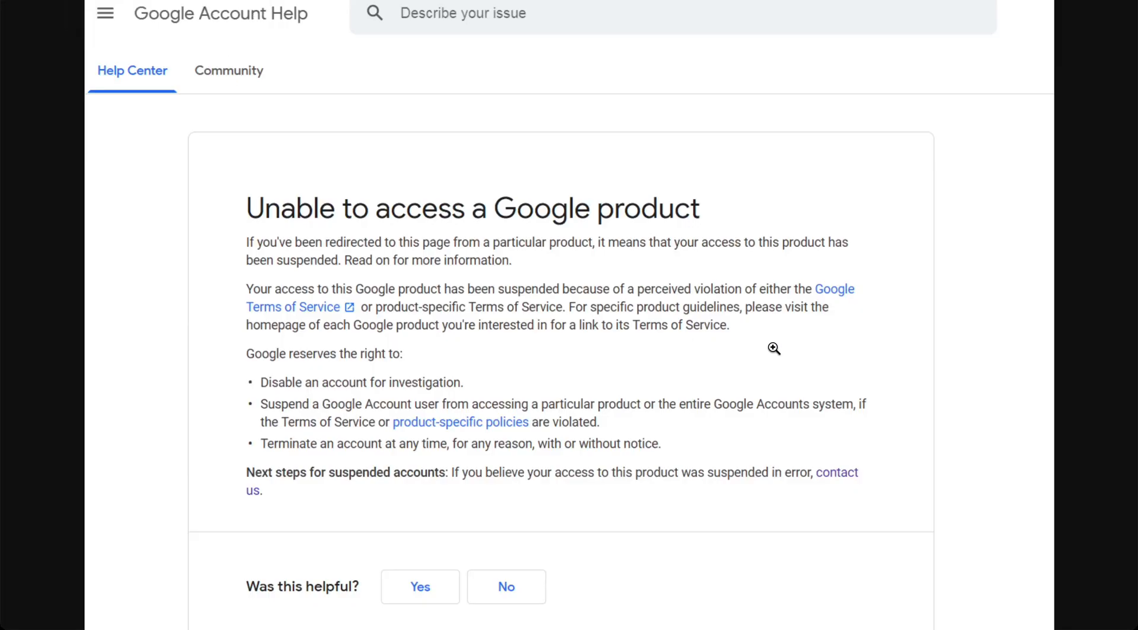
{"action": "mouse_move", "coordinate": [798, 495]}
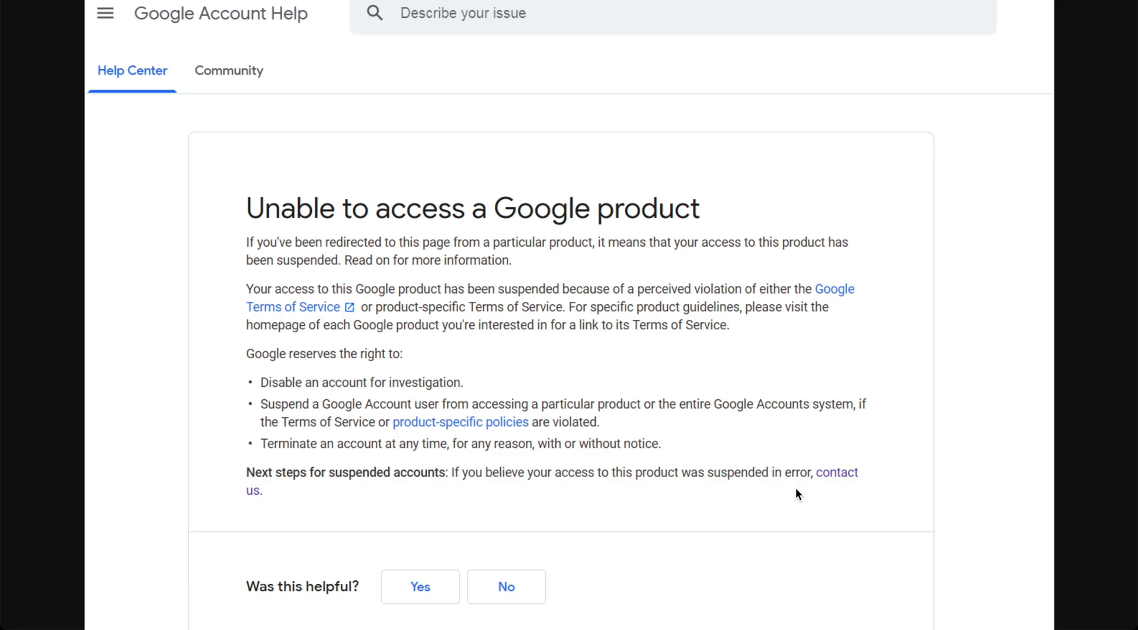
{"action": "mouse_move", "coordinate": [833, 499]}
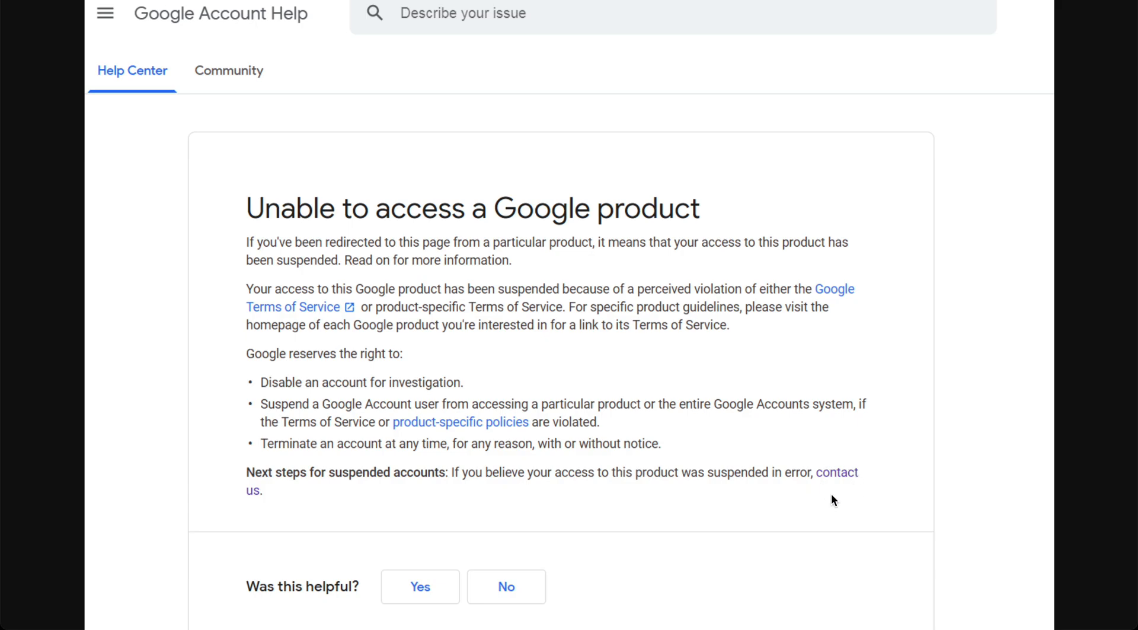